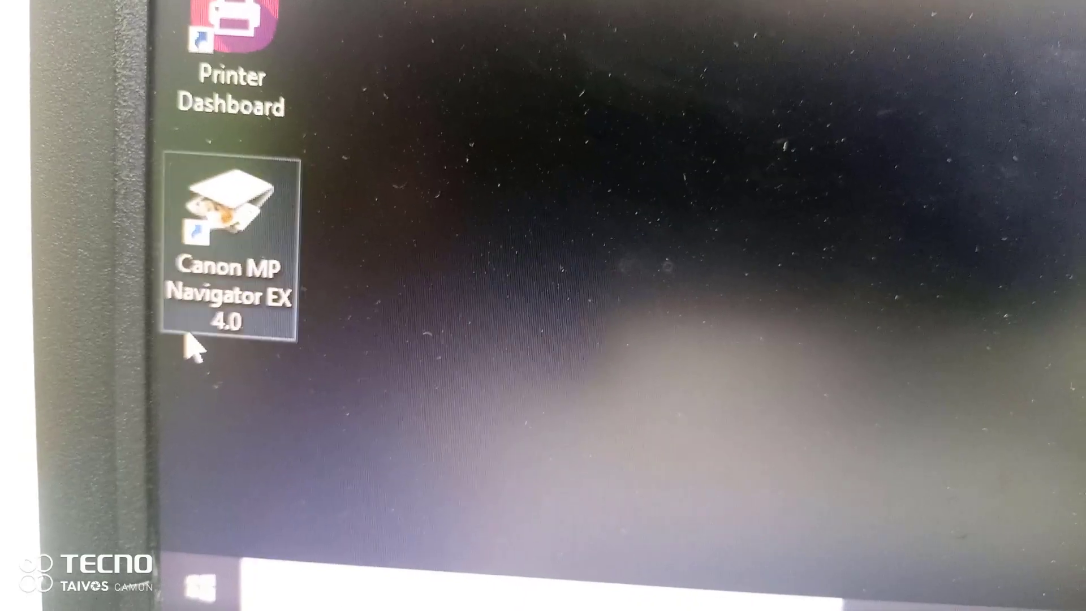
- Launch Canon MP Navigator EX 4.0 from its desktop shortcut
{"action": "double_click", "coordinate": [231, 228]}
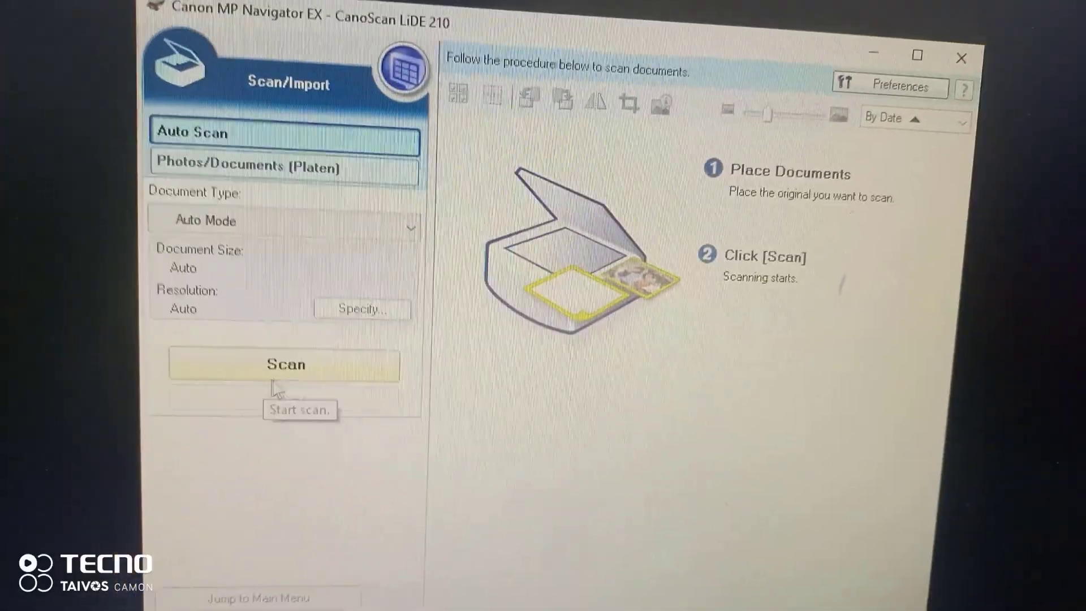
{"action": "left_click", "coordinate": [284, 364]}
{"action": "type", "text": "sett"}
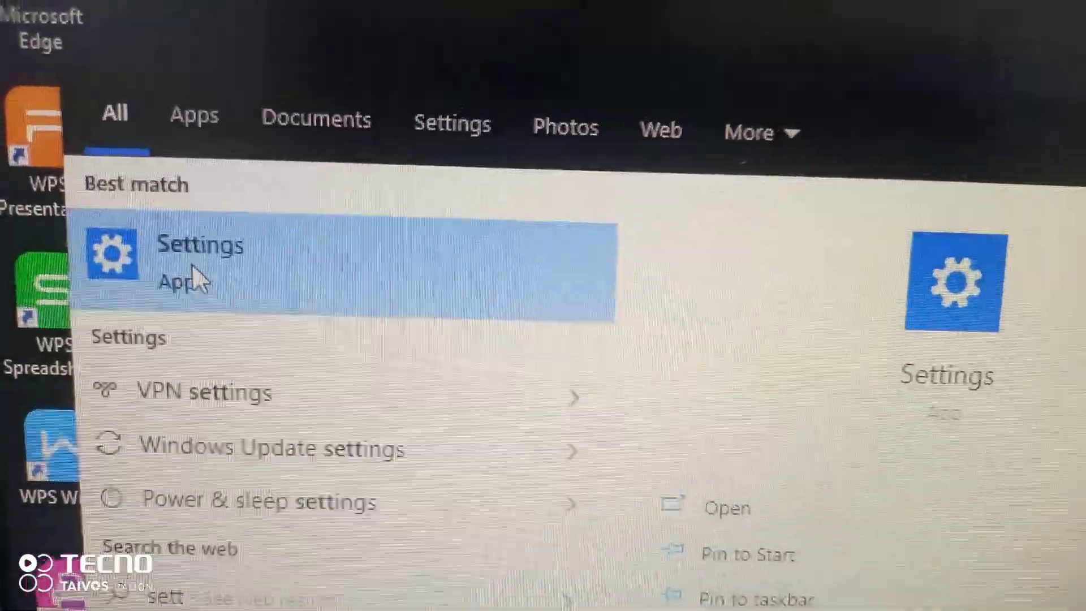
- Open Settings > Devices and scroll to CanoScan under Other devices
{"action": "left_click", "coordinate": [200, 245]}
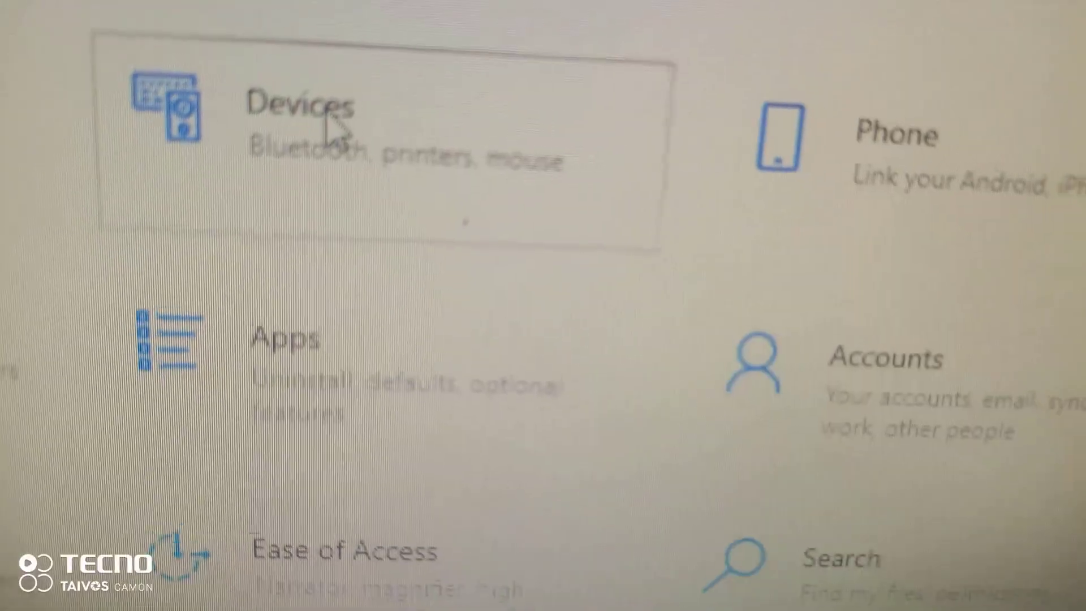
{"action": "left_click", "coordinate": [305, 108]}
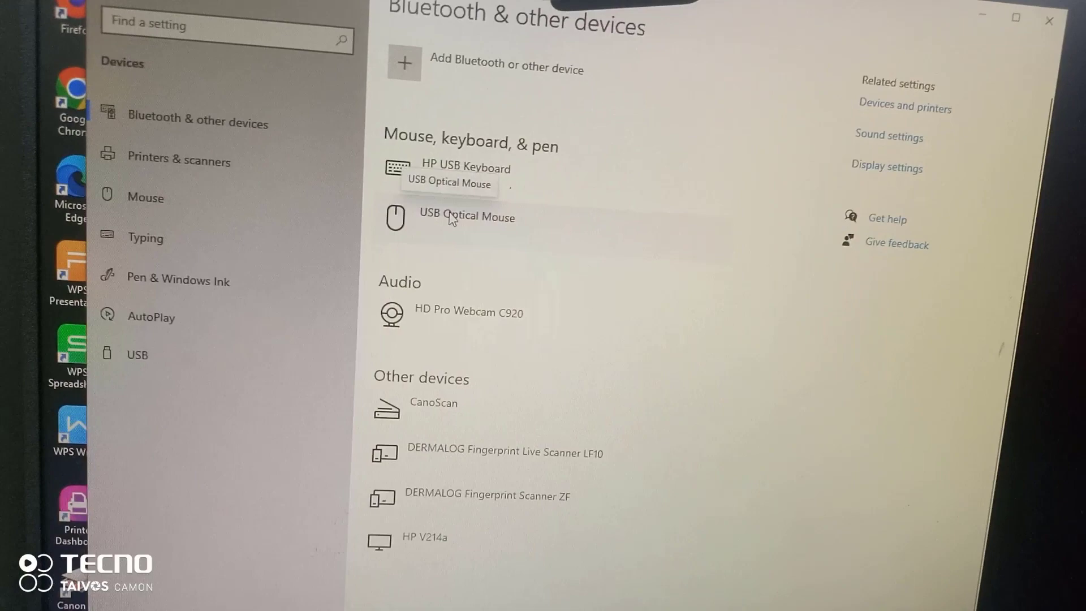
{"action": "scroll", "scroll_direction": "down", "scroll_amount": 3}
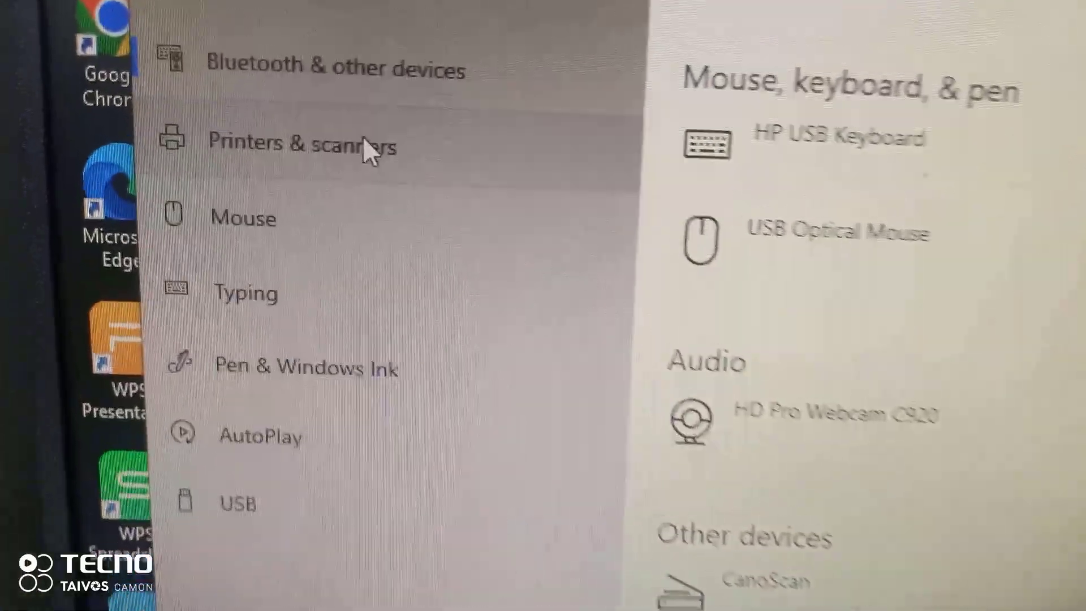
- Review Printers & scanners, find the disconnected CanoScan entries, and toggle 'Let Windows manage my default printer'
{"action": "left_click", "coordinate": [298, 143]}
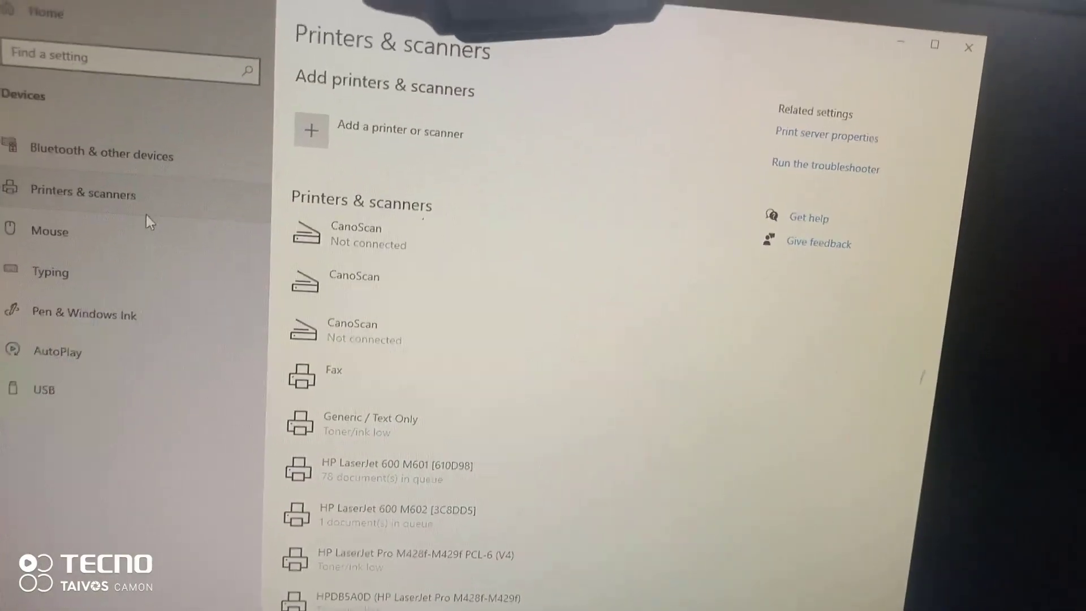
{"action": "scroll", "scroll_direction": "down", "scroll_amount": 3}
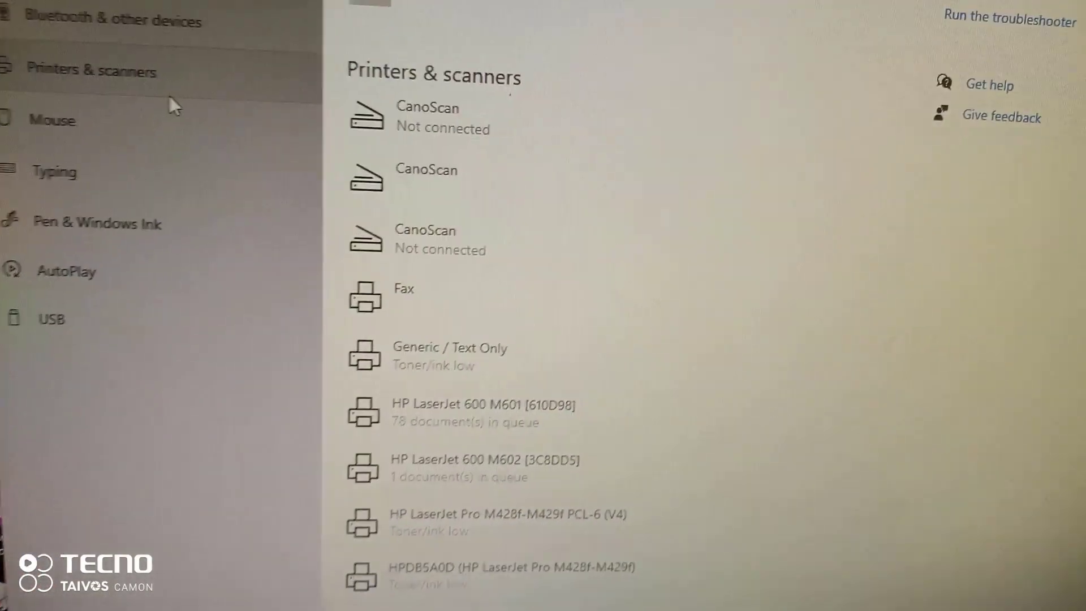
{"action": "scroll", "scroll_direction": "down", "scroll_amount": 3}
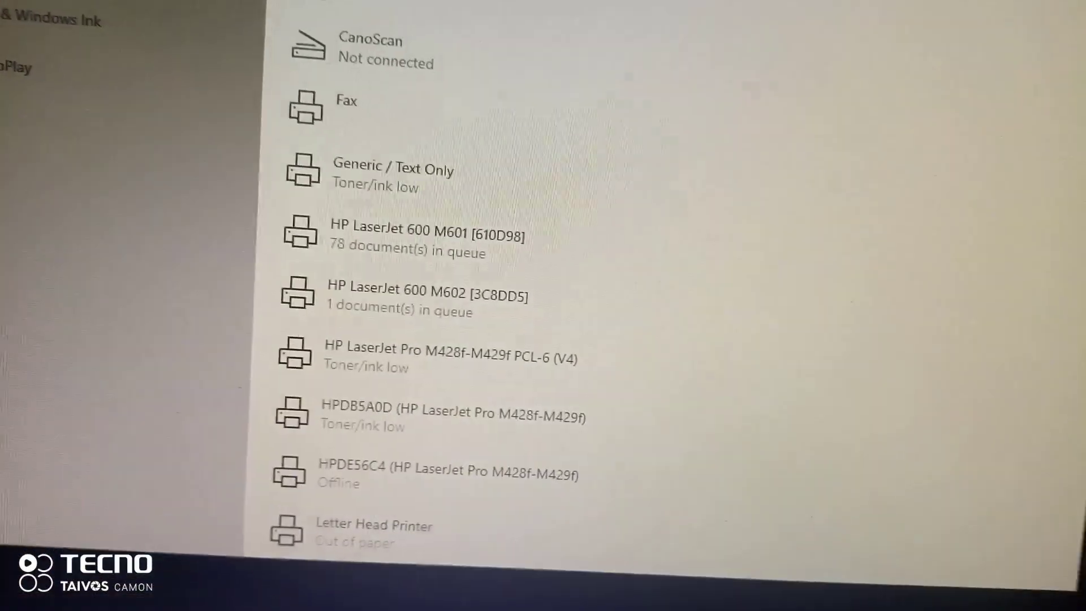
{"action": "scroll", "scroll_direction": "down", "scroll_amount": 3}
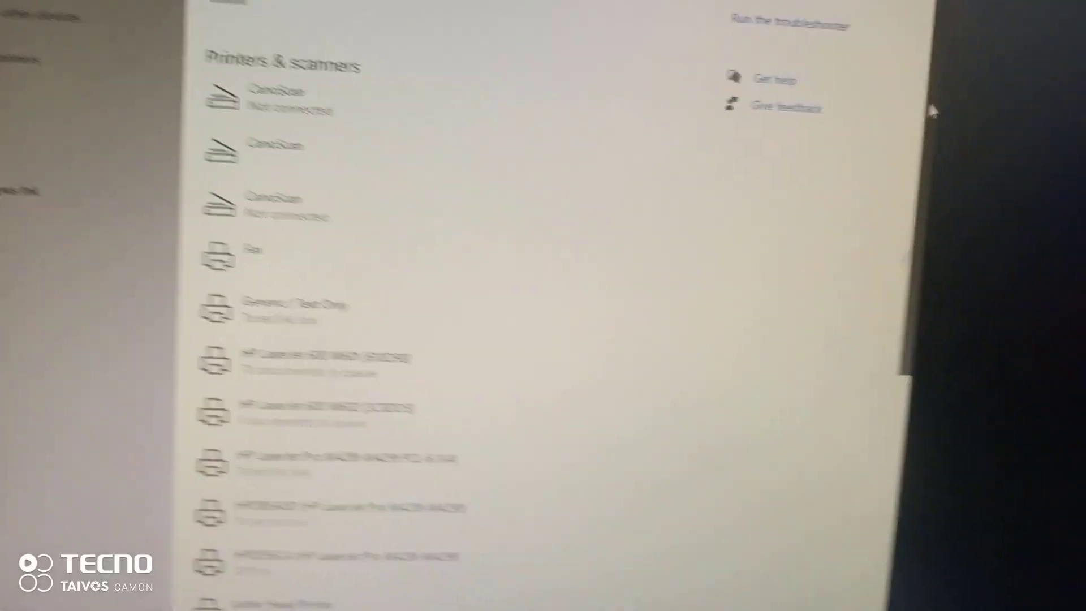
{"action": "scroll", "scroll_direction": "down", "scroll_amount": 3}
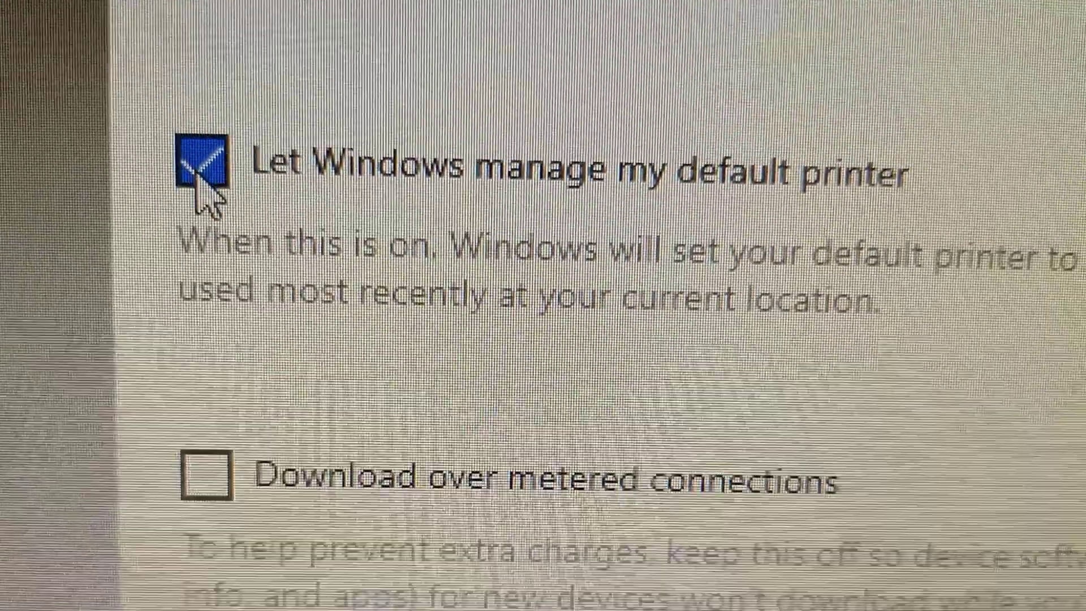
{"action": "scroll", "scroll_direction": "up", "scroll_amount": 3}
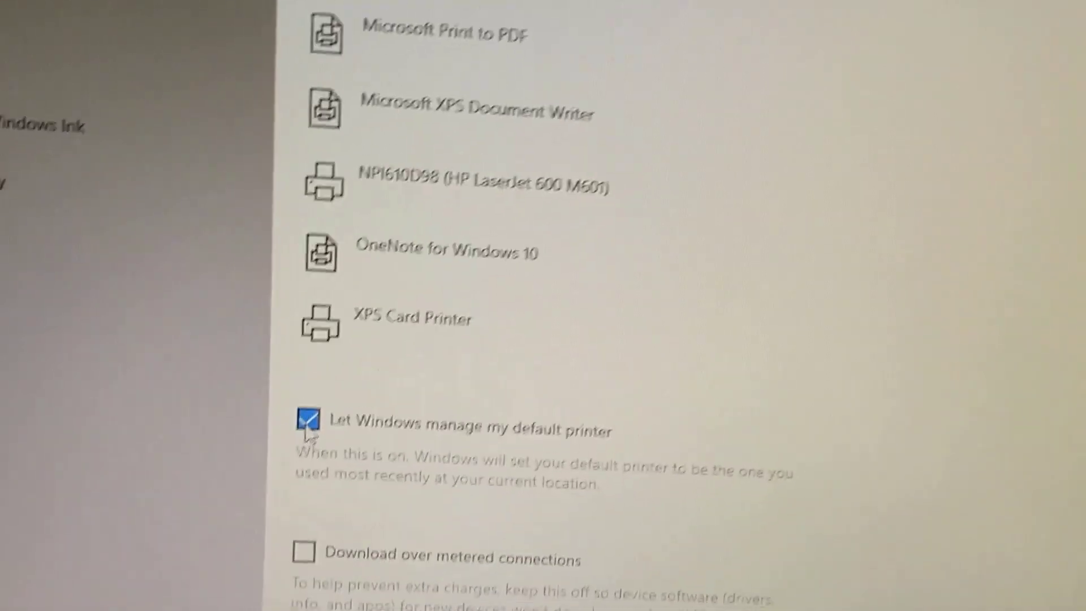
{"action": "scroll", "scroll_direction": "down", "scroll_amount": 3}
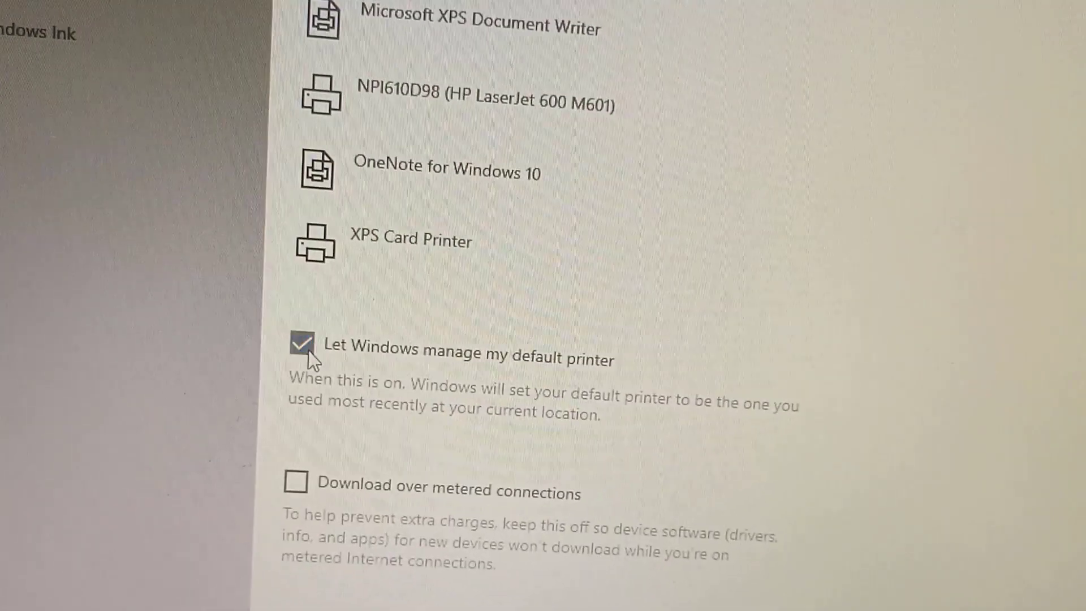
{"action": "left_click", "coordinate": [300, 345]}
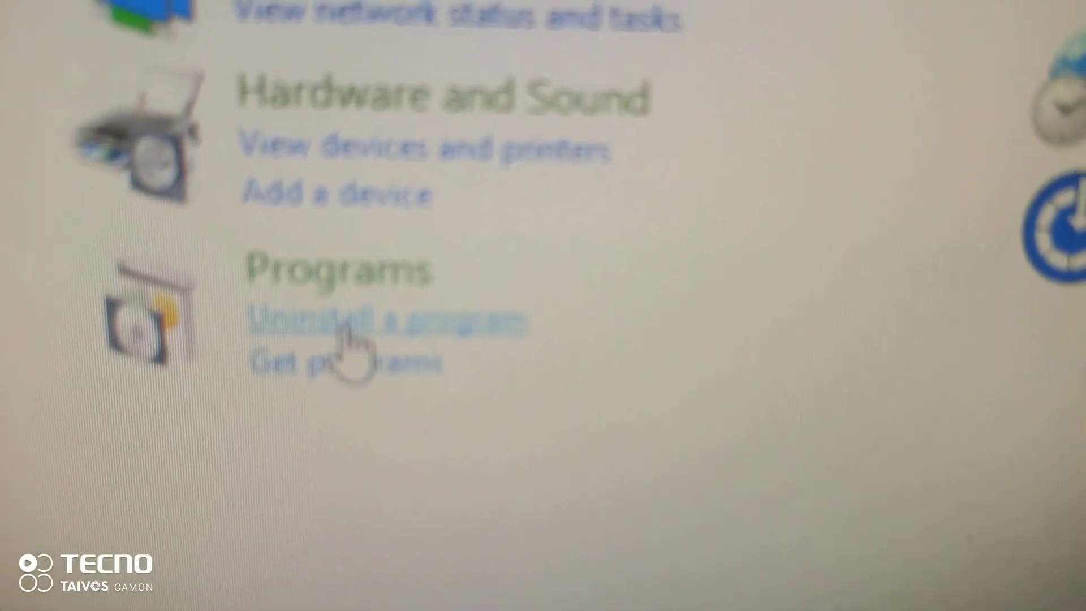
- Open Programs > Uninstall a program and raise Uninstall/Change for Canon MP Navigator EX
{"action": "left_click", "coordinate": [388, 320]}
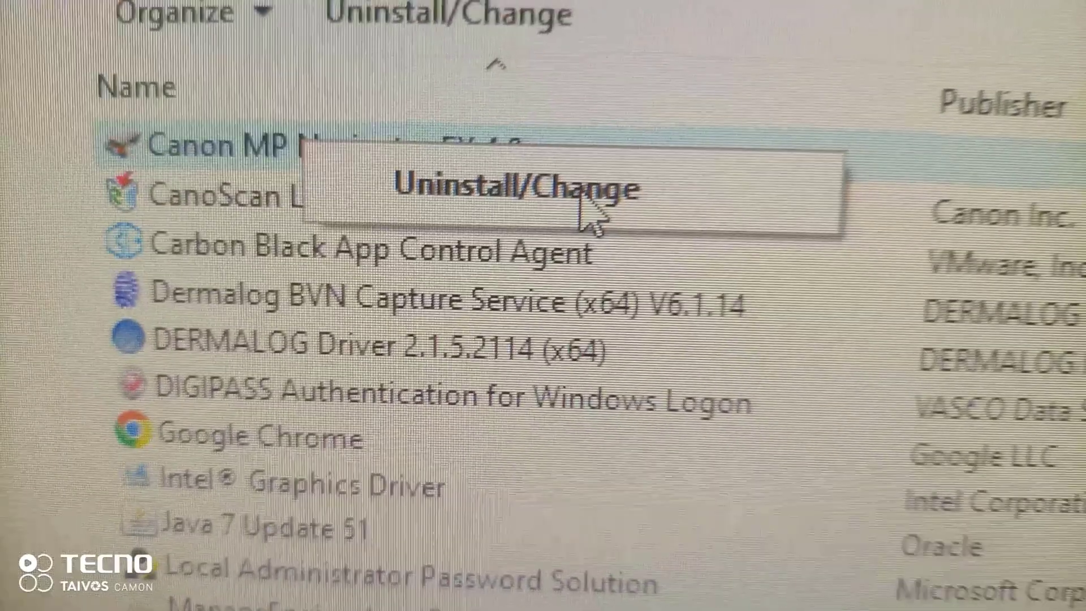
- Run the Canon MP Navigator EX uninstaller and click Complete when finished
{"action": "left_click", "coordinate": [518, 188]}
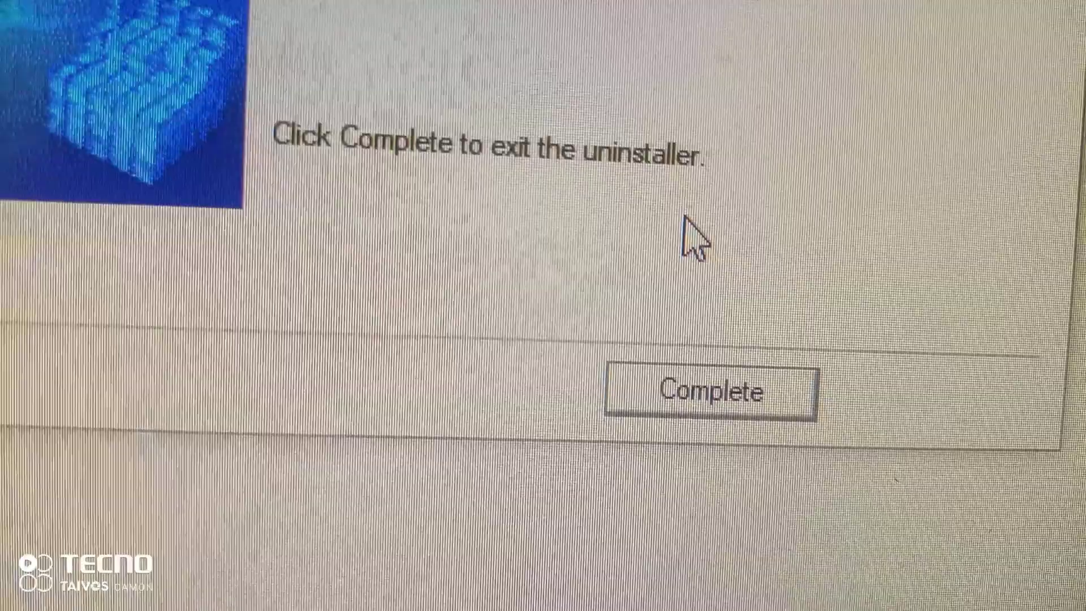
{"action": "left_click", "coordinate": [707, 391]}
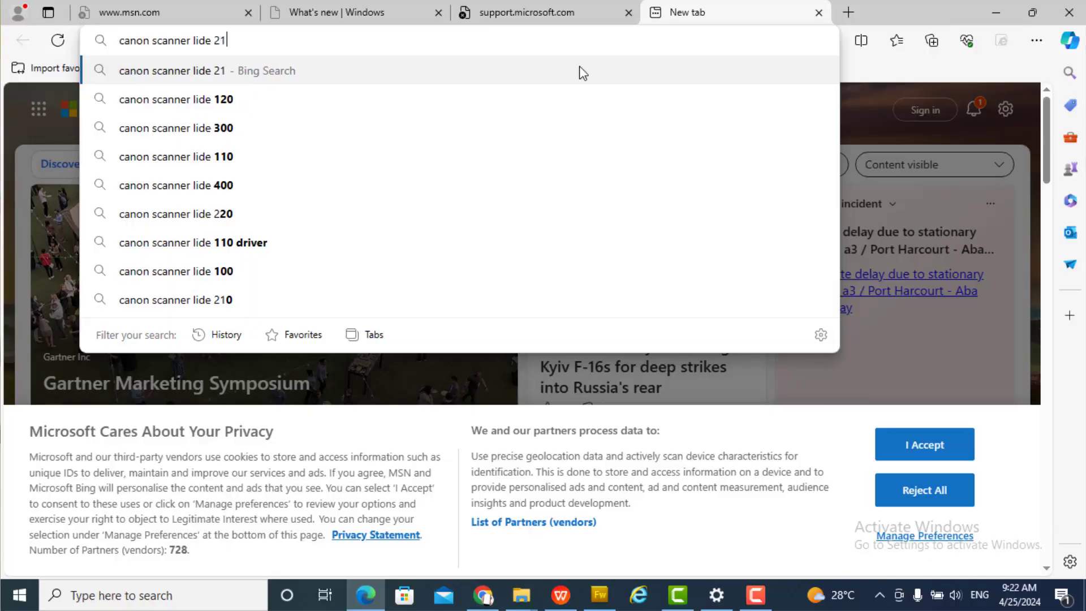
- Search 'canon scanner lide 210 driver' from the Edge address bar
{"action": "type", "text": "0 d"}
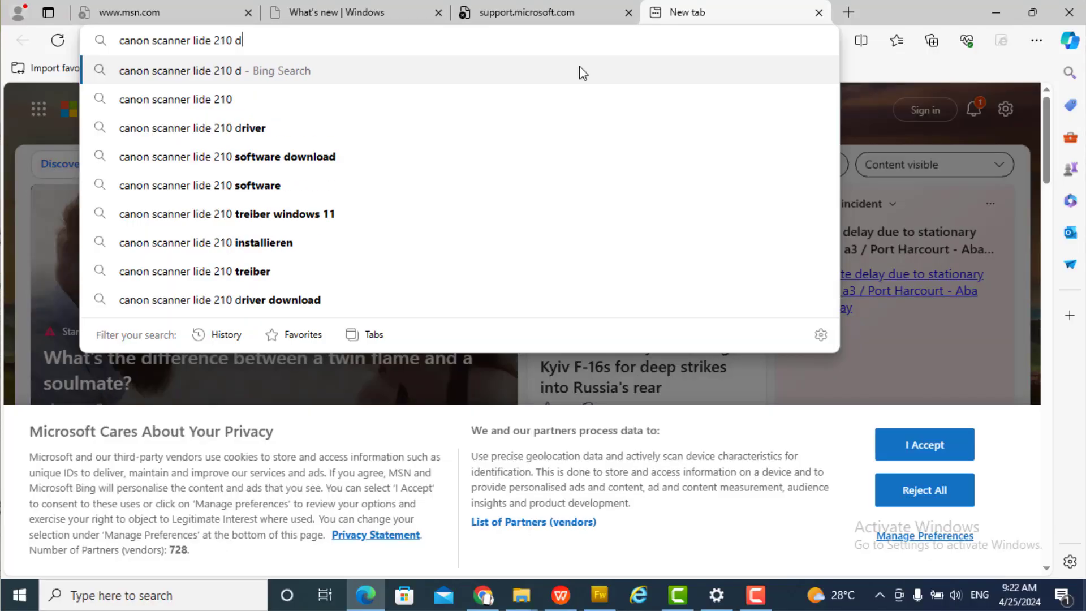
{"action": "left_click", "coordinate": [191, 127]}
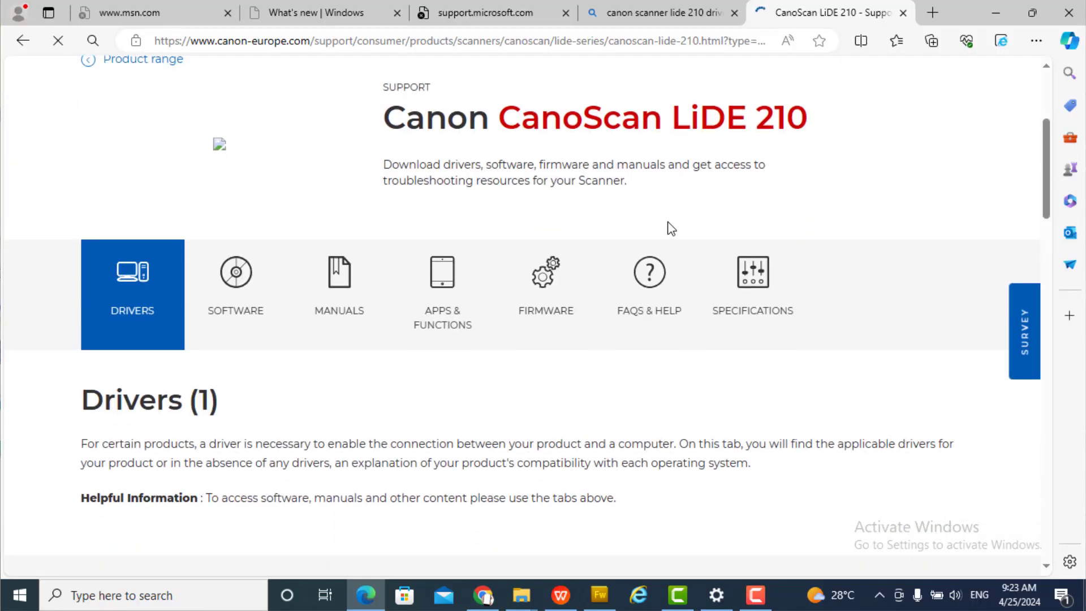
- Scroll the CanoScan LiDE 210 support page to the Scanner Driver Ver.17.0.5 download
{"action": "scroll", "scroll_direction": "down", "scroll_amount": 3}
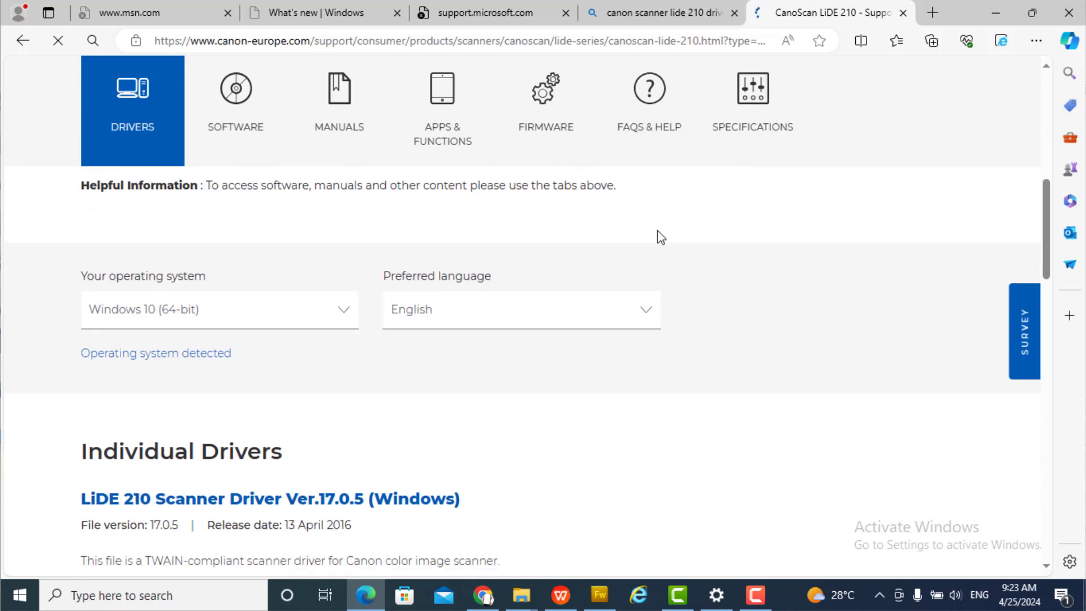
{"action": "scroll", "scroll_direction": "down", "scroll_amount": 3}
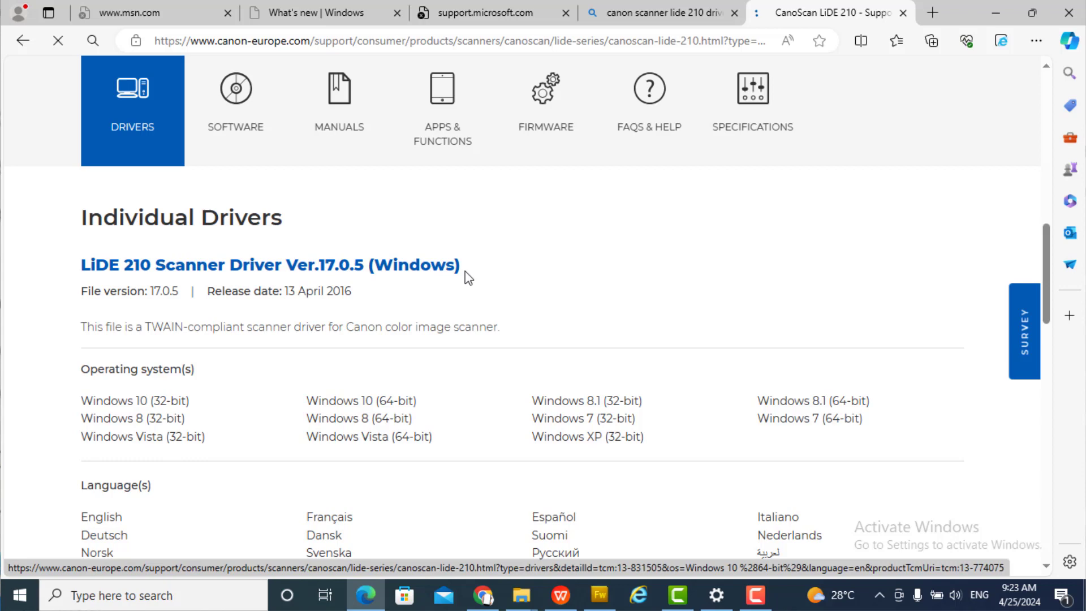
{"action": "scroll", "scroll_direction": "down", "scroll_amount": 3}
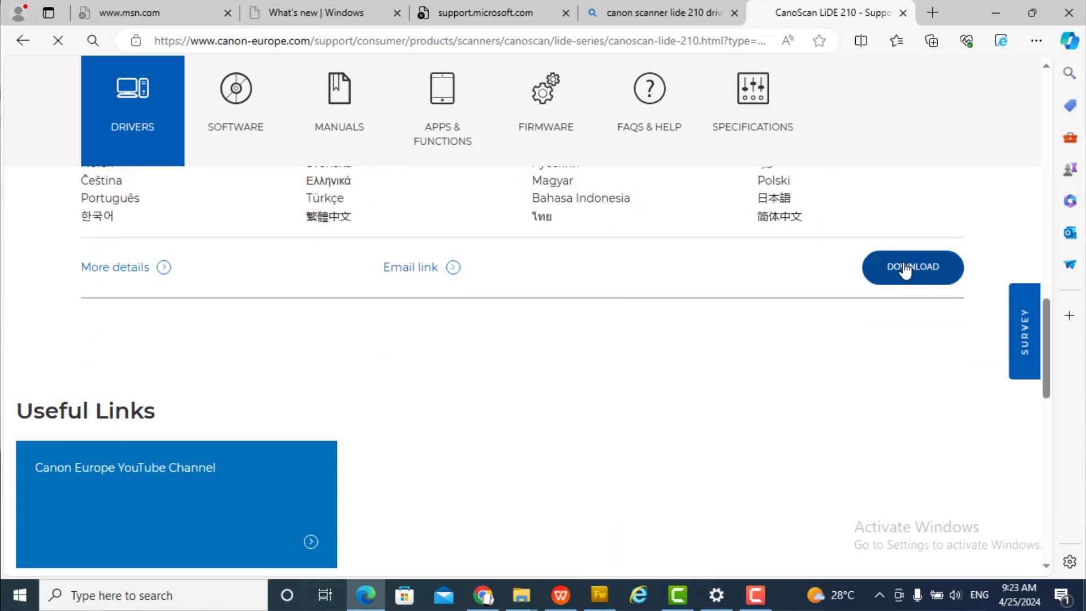
{"action": "mouse_move", "coordinate": [868, 253]}
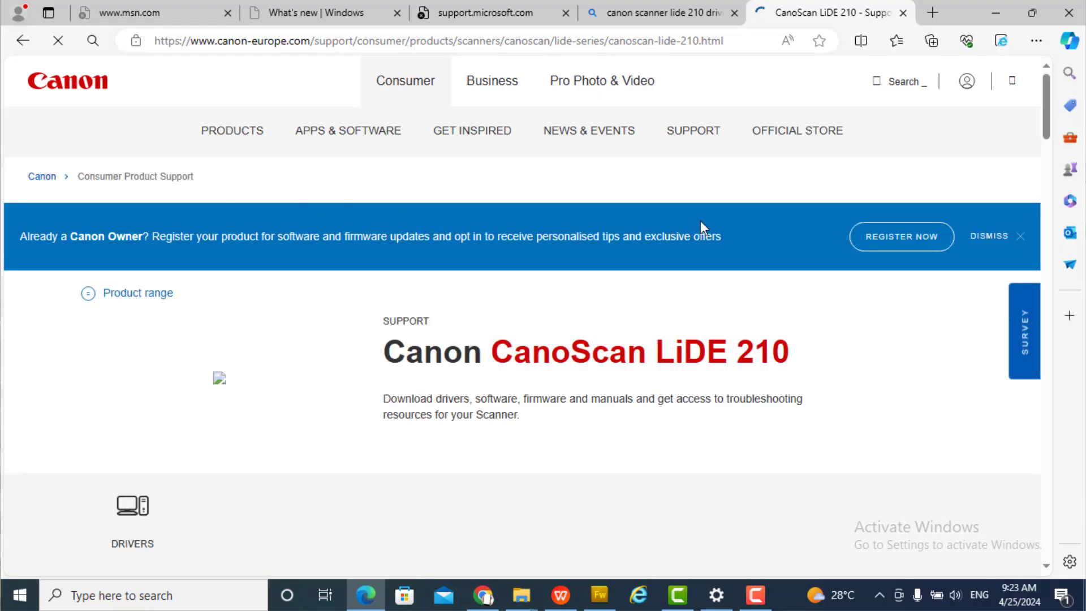
- Click DOWNLOAD for LiDE 210 Scanner Driver Ver.17.0.5 and scroll the reloaded page
{"action": "left_click", "coordinate": [133, 516]}
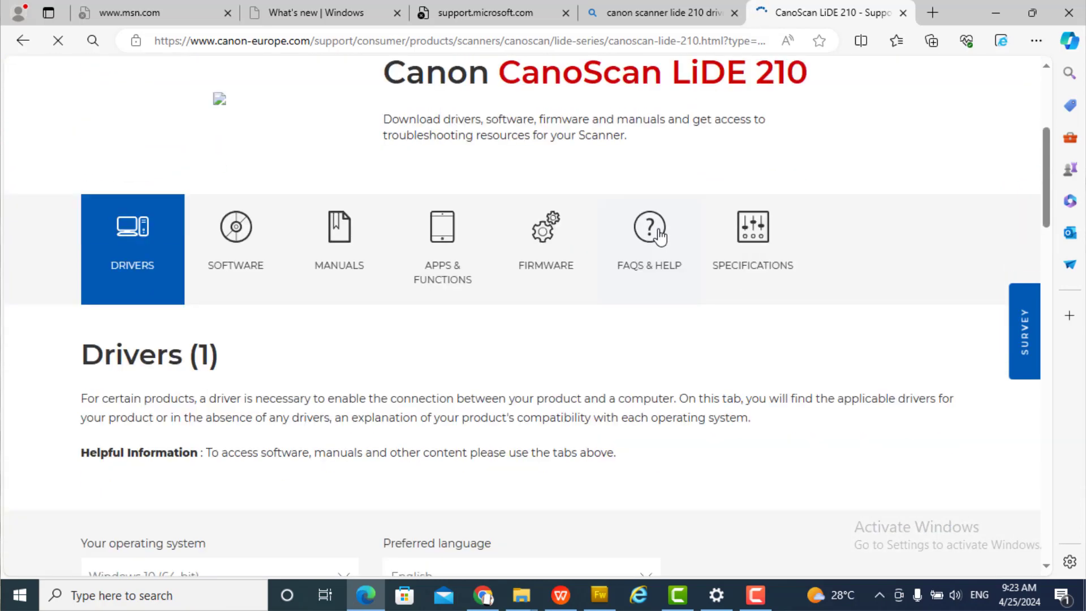
{"action": "scroll", "scroll_direction": "down", "scroll_amount": 3}
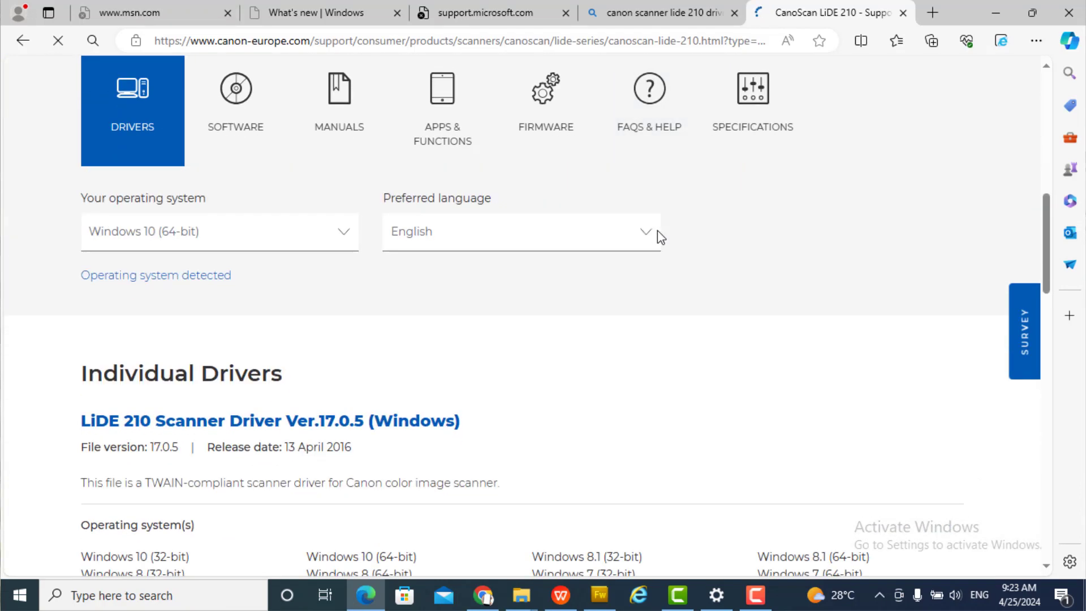
{"action": "scroll", "scroll_direction": "down", "scroll_amount": 3}
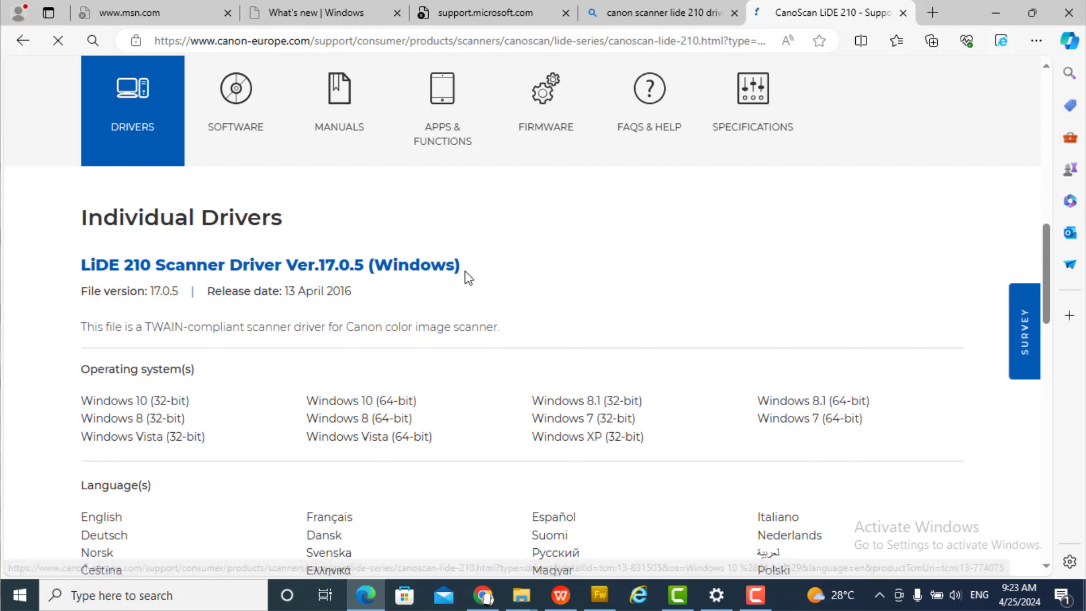
{"action": "scroll", "scroll_direction": "down", "scroll_amount": 3}
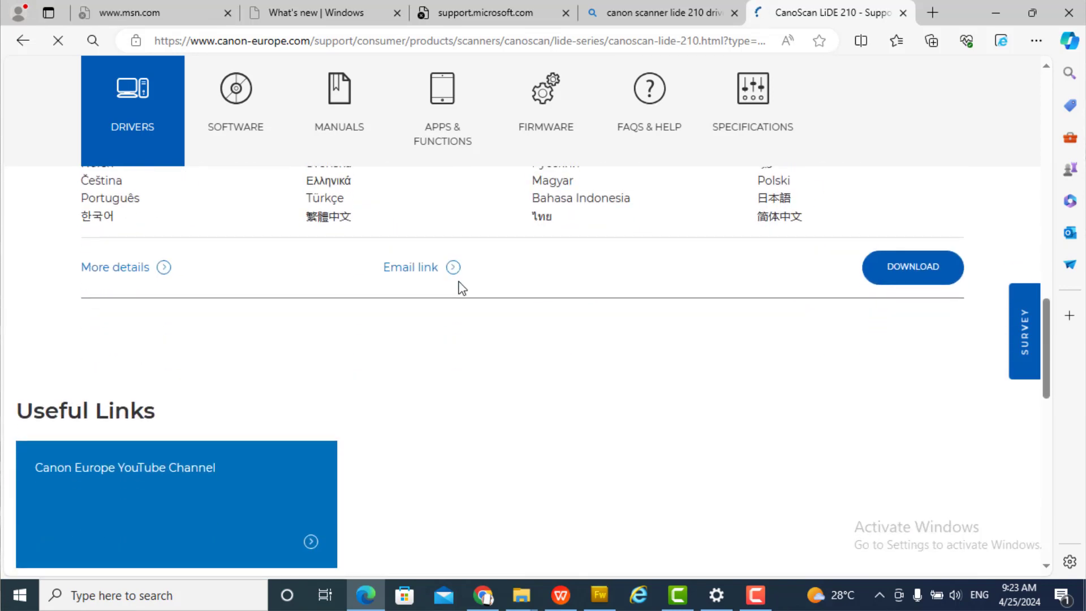
{"action": "mouse_move", "coordinate": [912, 268]}
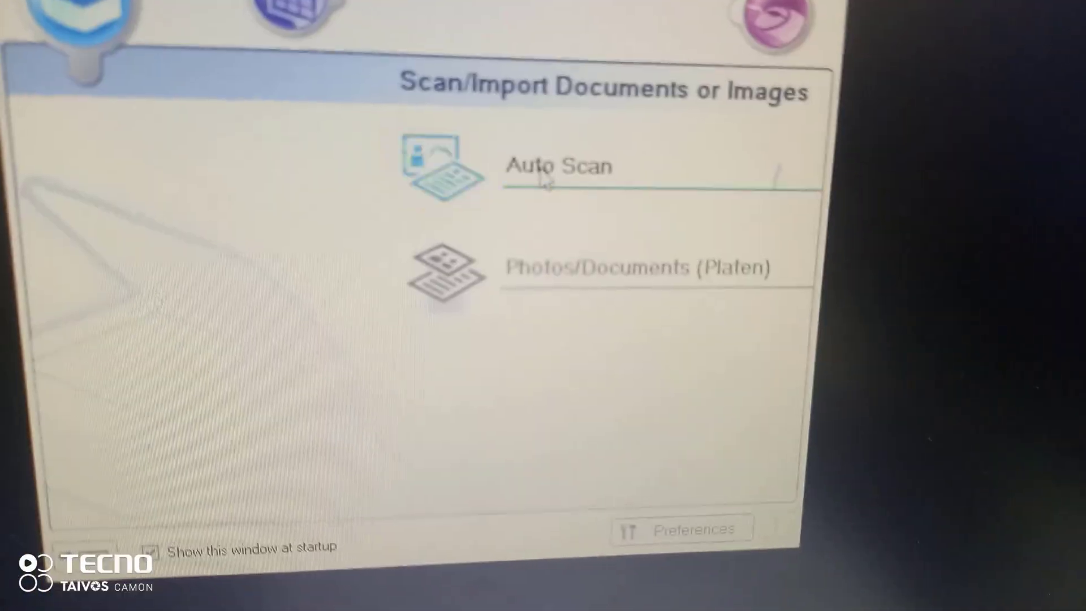
- Select Auto Scan, press Scan, and confirm the notice with OK
{"action": "left_click", "coordinate": [558, 167]}
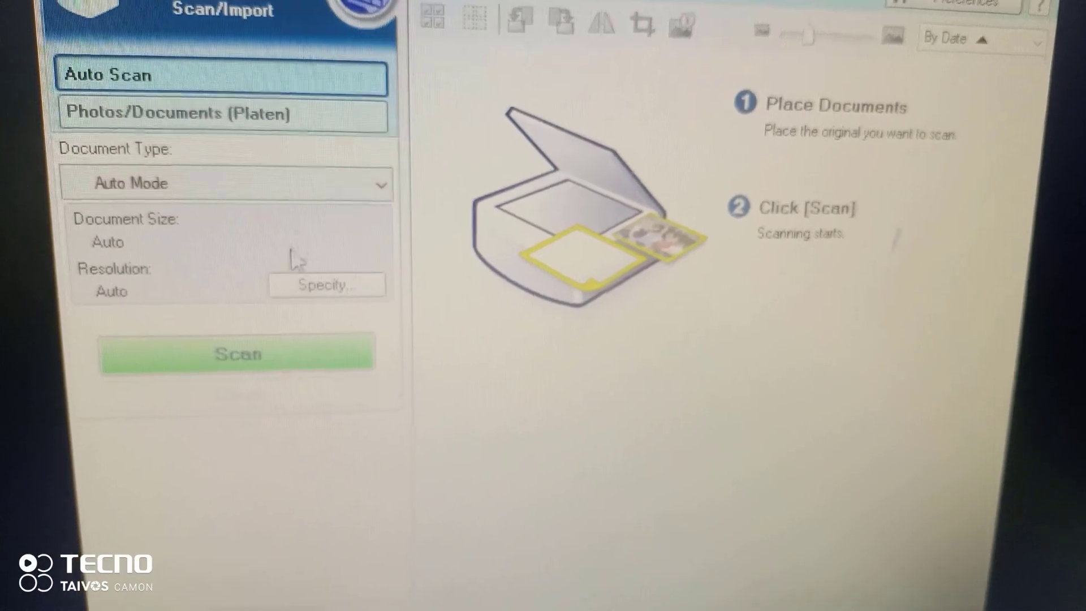
{"action": "left_click", "coordinate": [236, 353]}
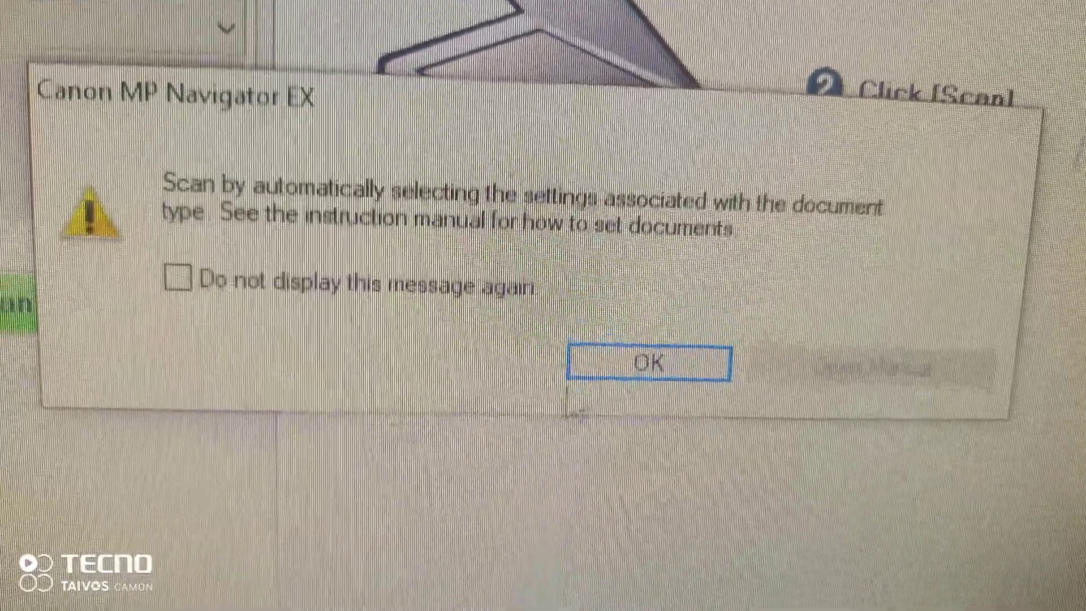
{"action": "left_click", "coordinate": [647, 364]}
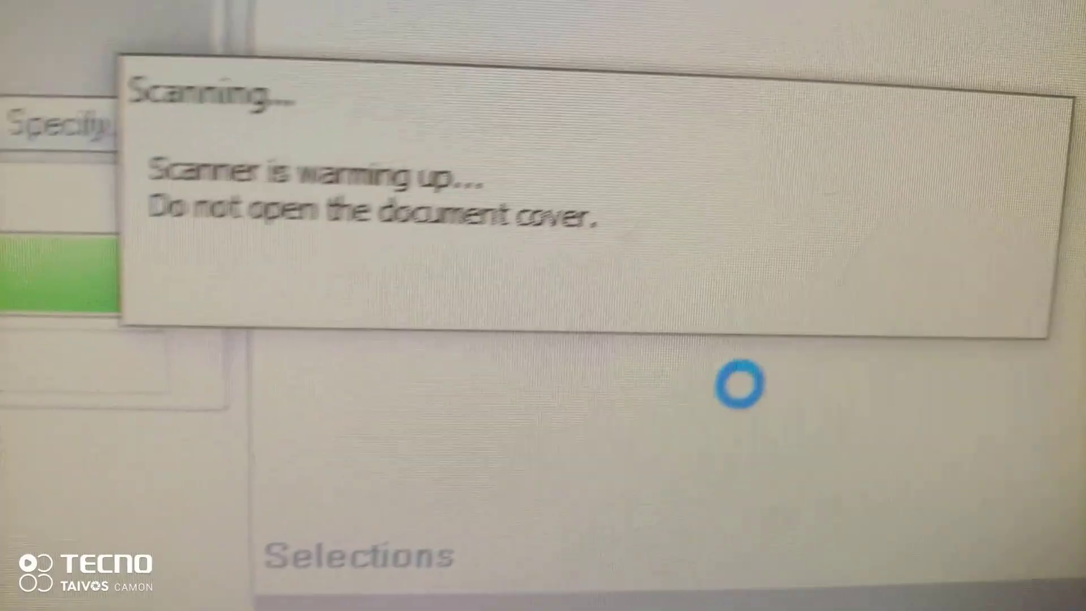